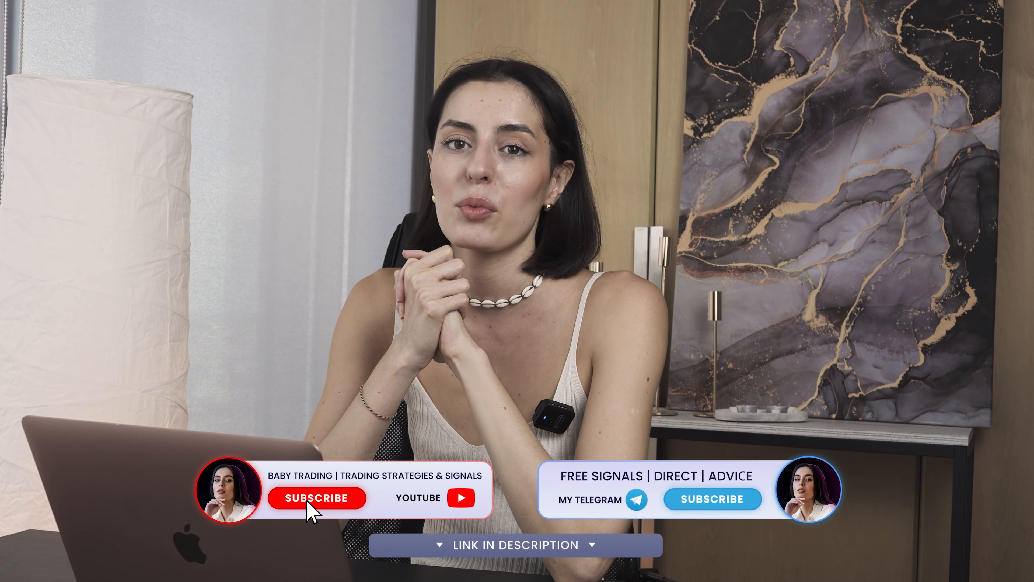
Show the Bitcoin ETF OTC chart on ten-second (S10) candles
click(713, 498)
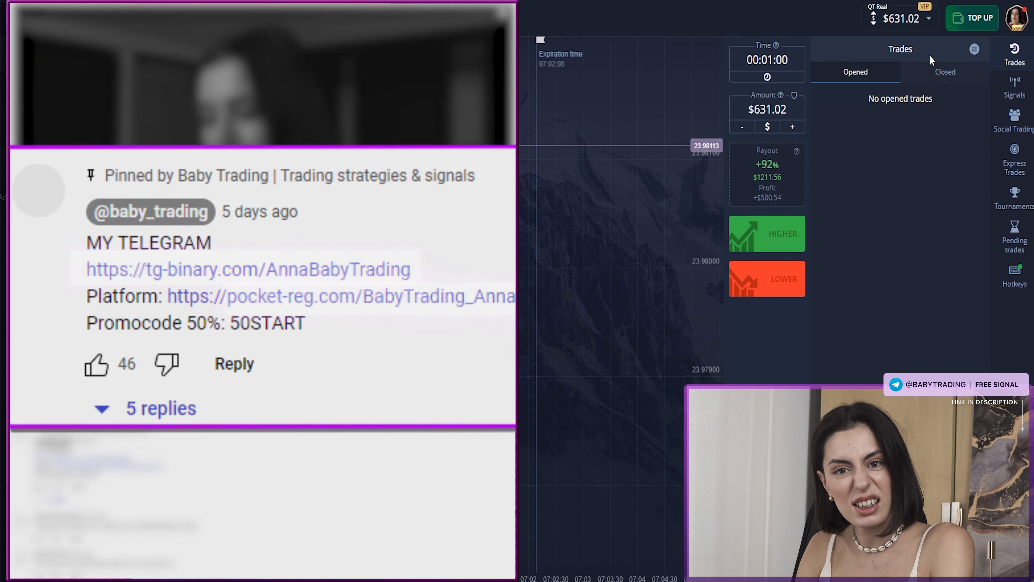
click(97, 61)
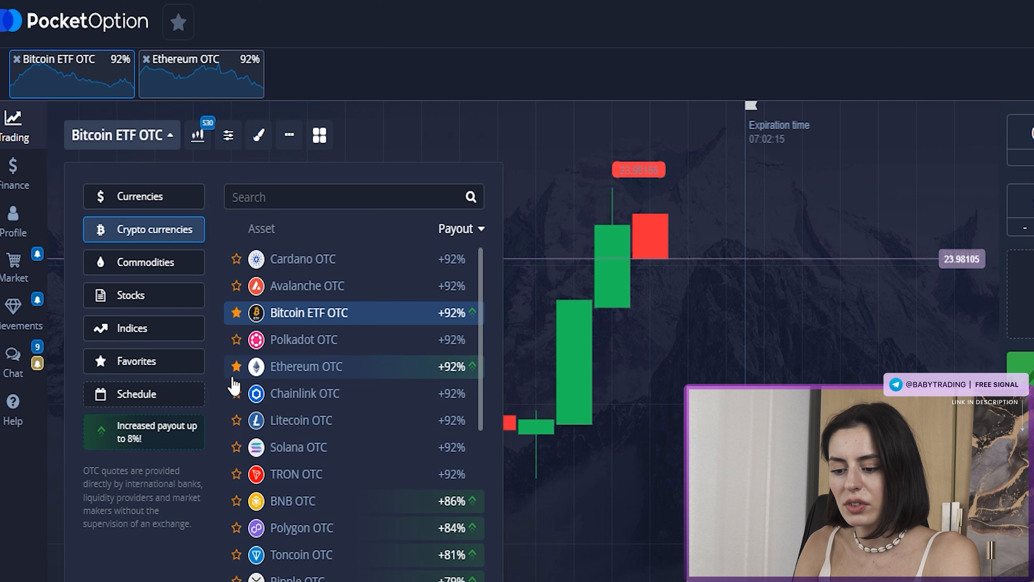
click(141, 196)
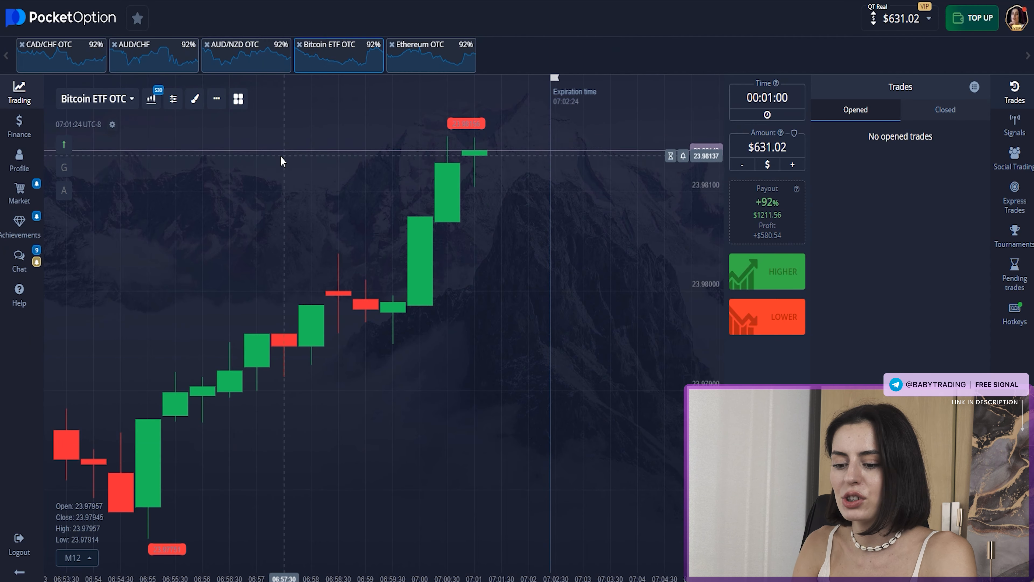
click(151, 98)
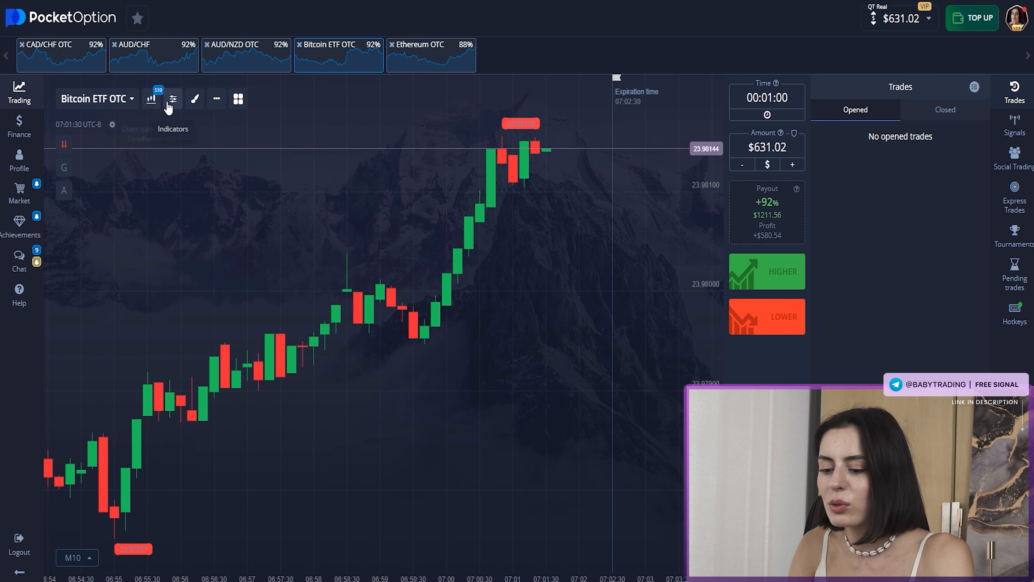
Add Donchian Channels to the chart and bring up its line style options
click(172, 98)
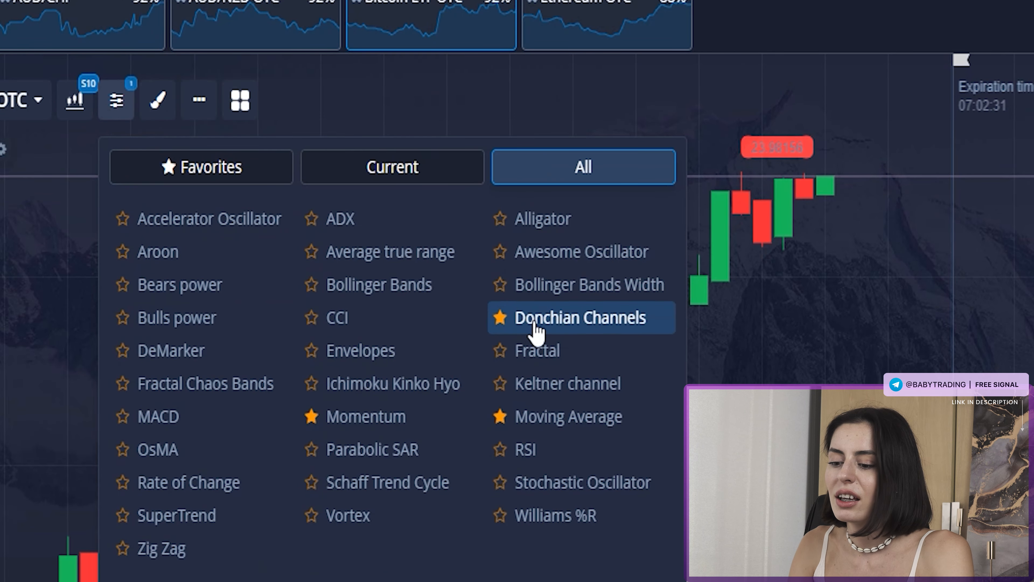
click(581, 317)
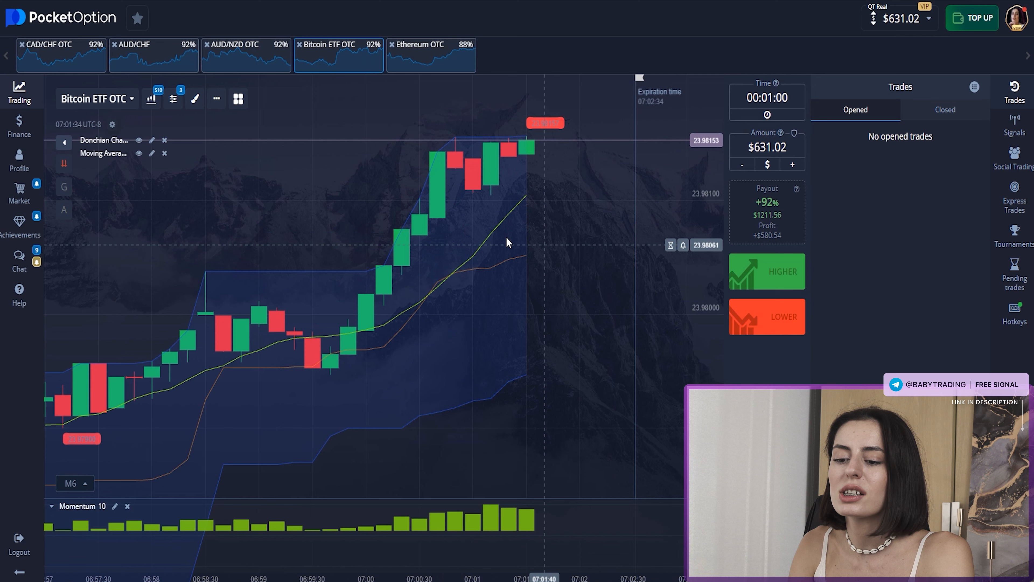
click(152, 140)
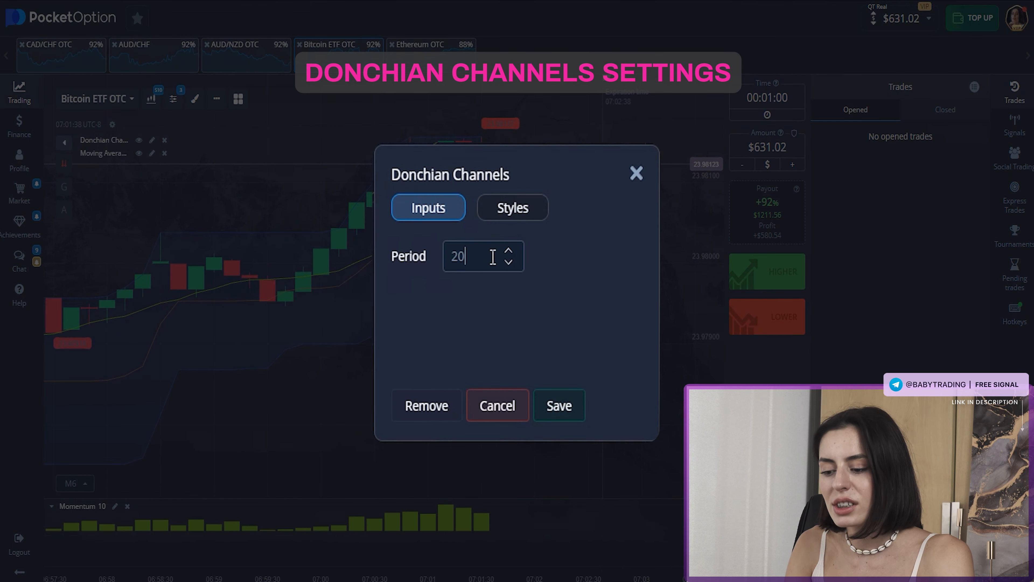
click(512, 207)
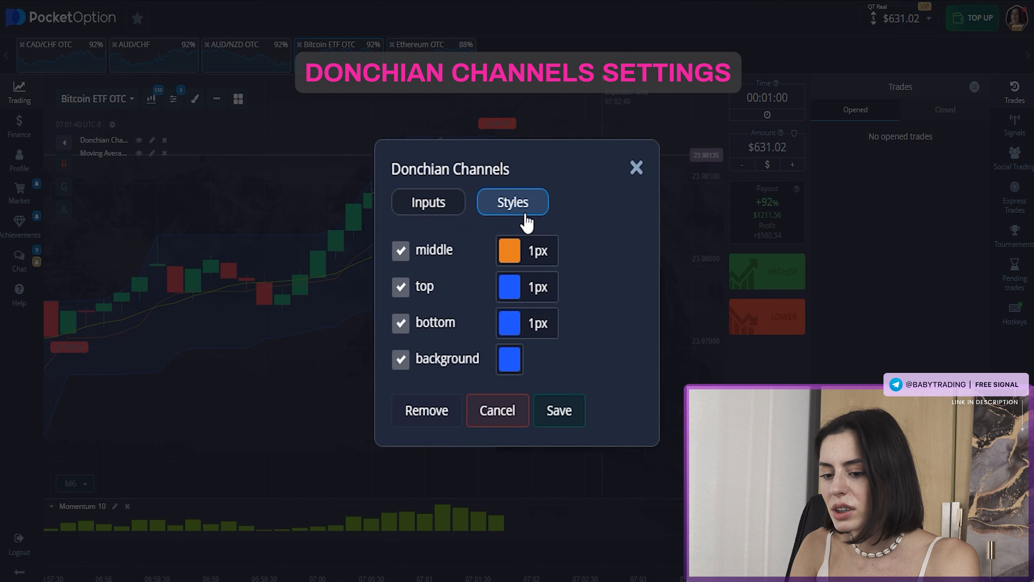
Style the Donchian lines 3px wide with a teal middle and green top, and save
click(509, 250)
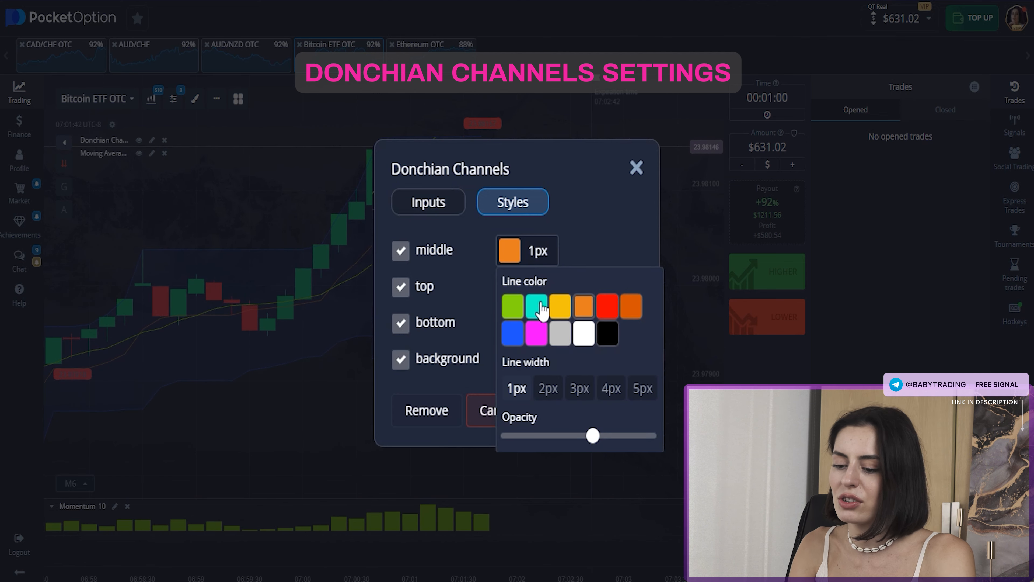
click(579, 388)
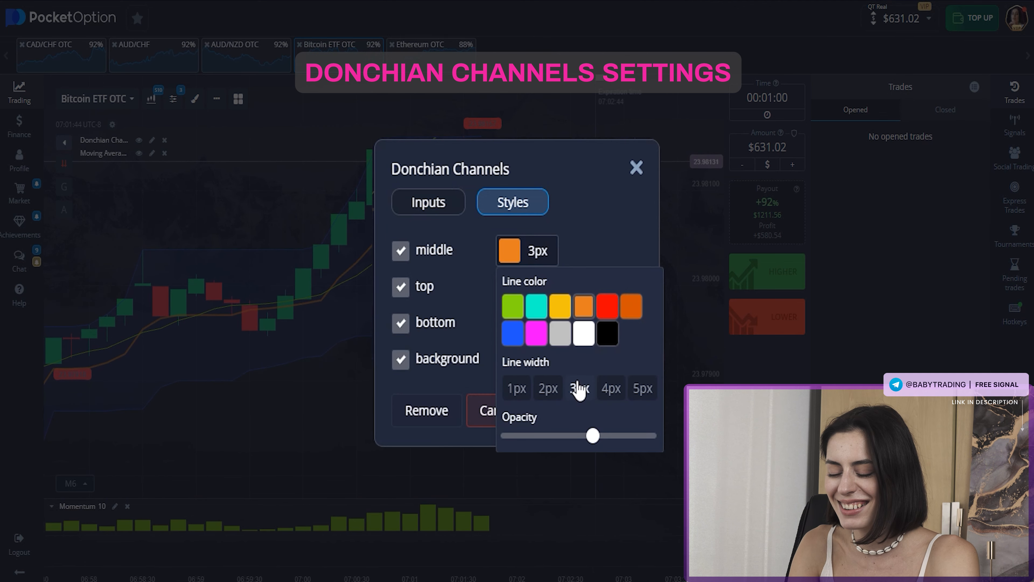
click(535, 305)
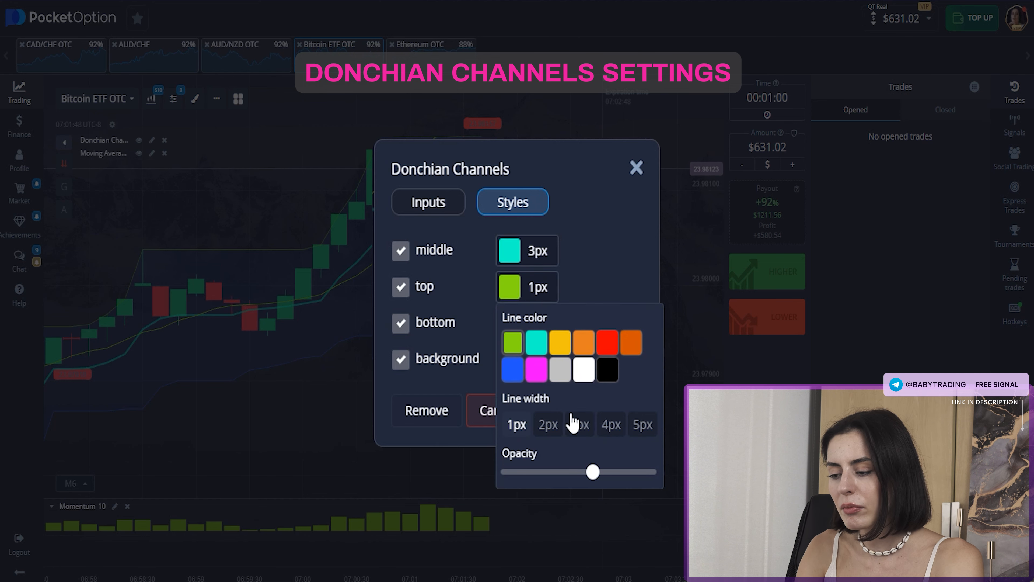
click(579, 424)
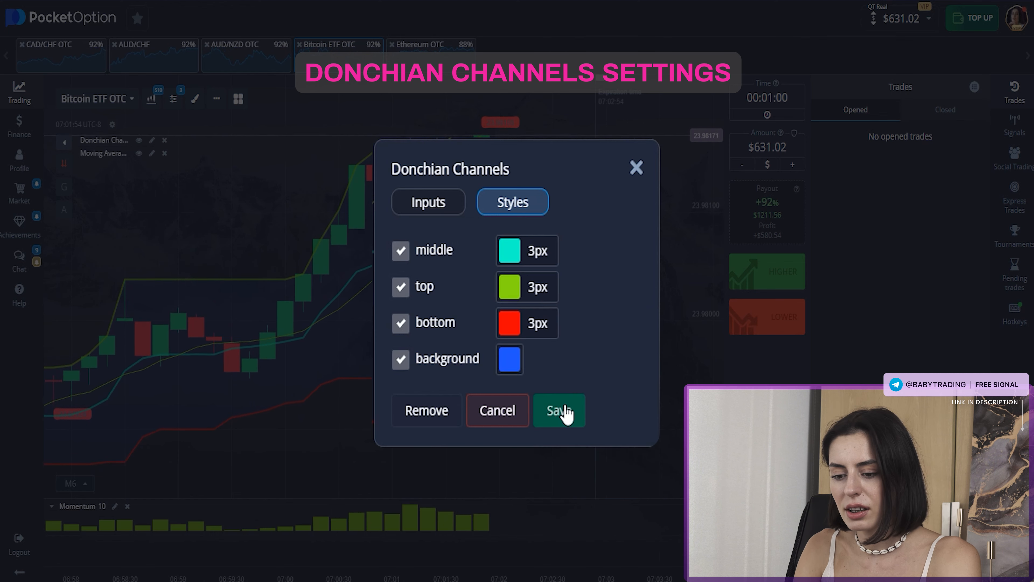
click(558, 410)
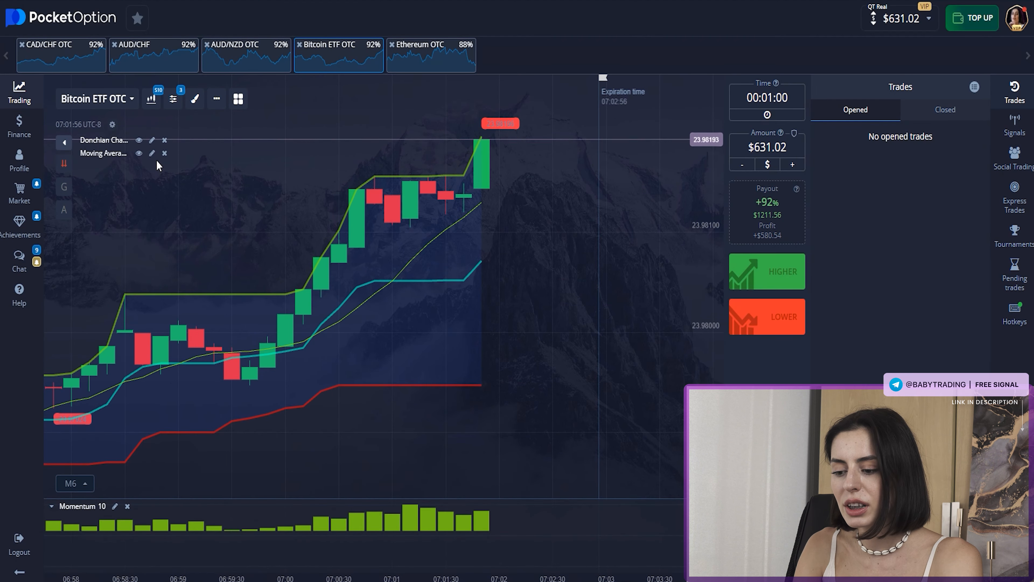
Set the Moving Average to a 20-period WMA with a new line colour
click(152, 153)
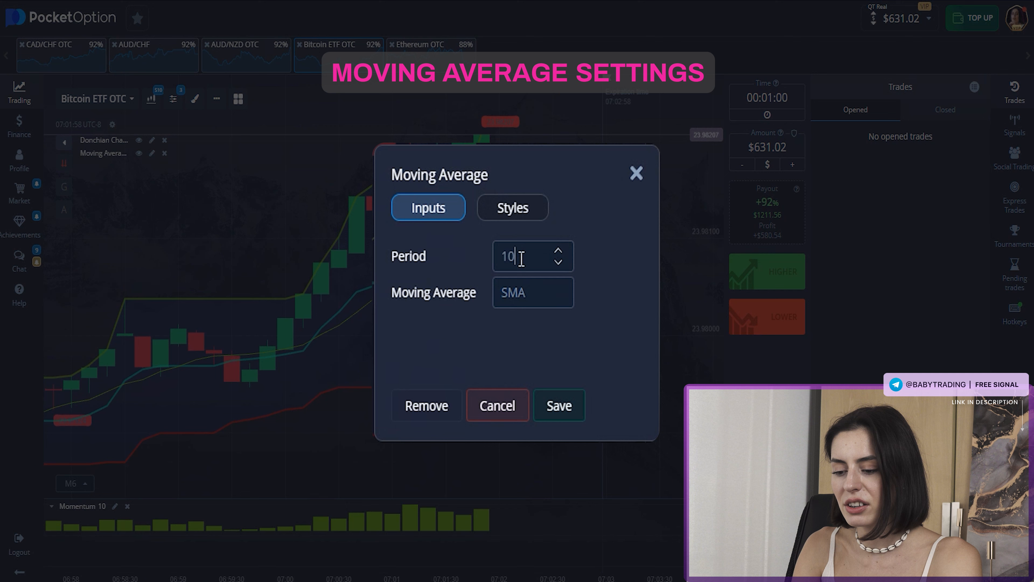
text(2)
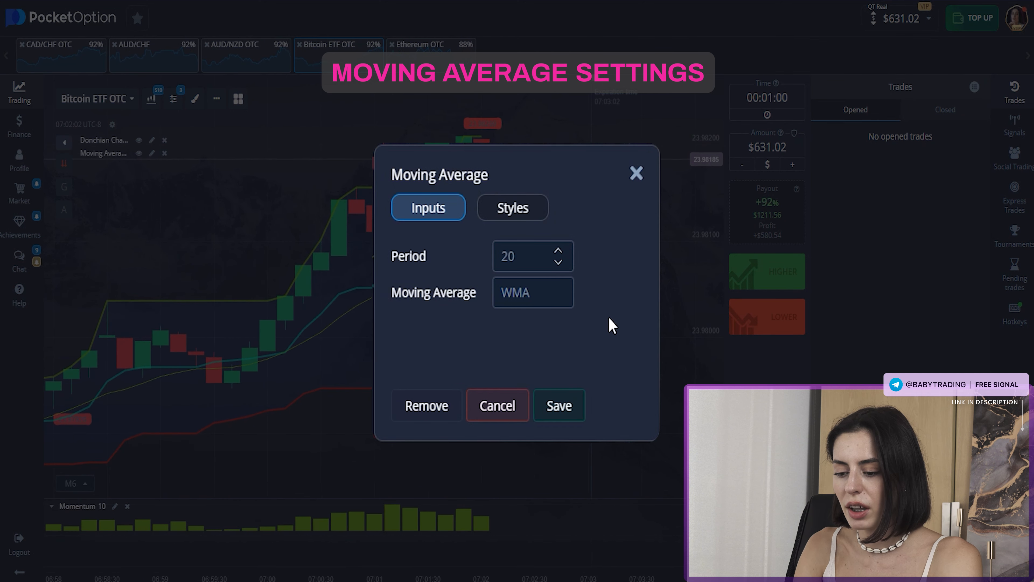
click(512, 207)
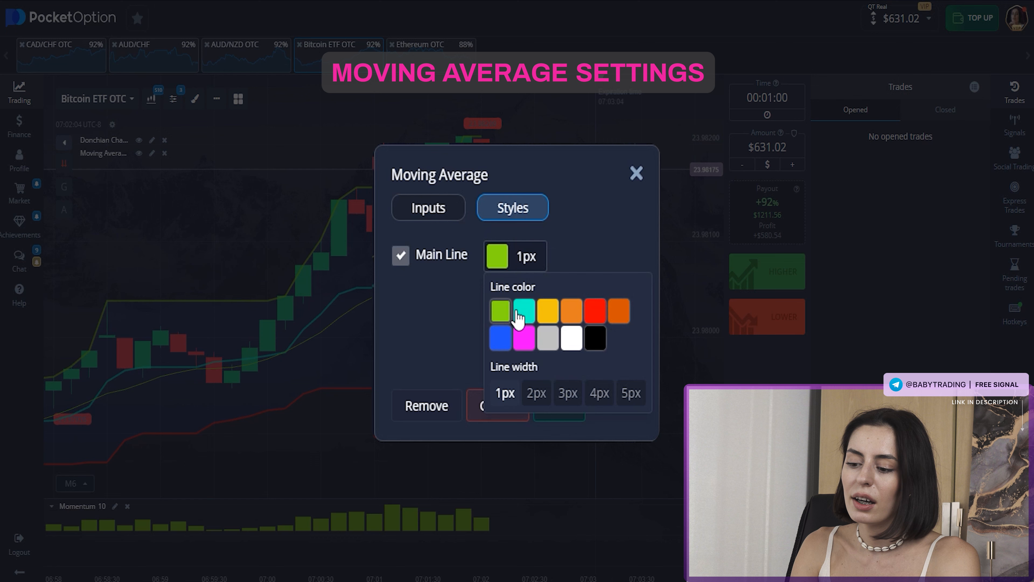
click(567, 393)
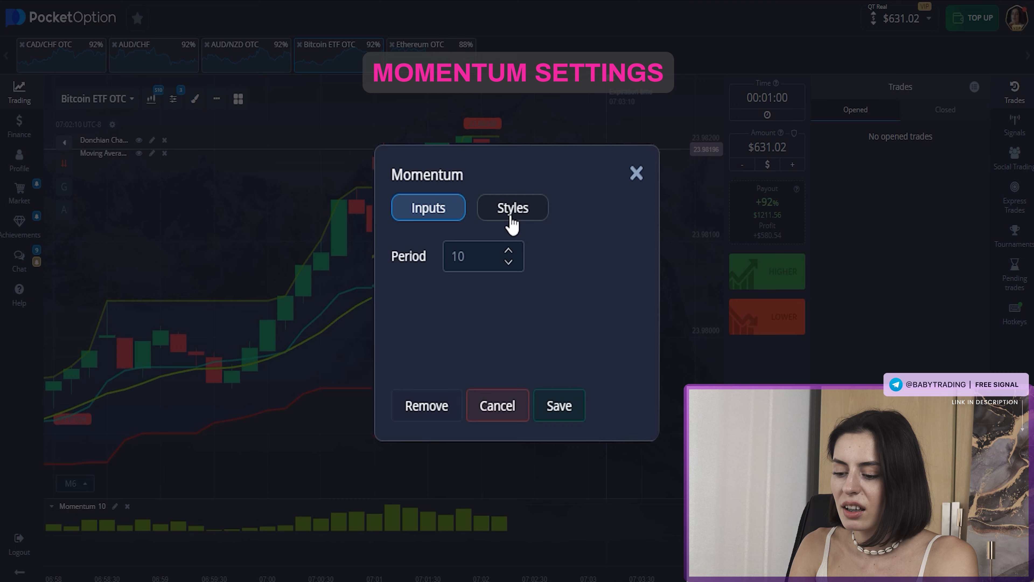
Show the Momentum indicator's style options
click(496, 405)
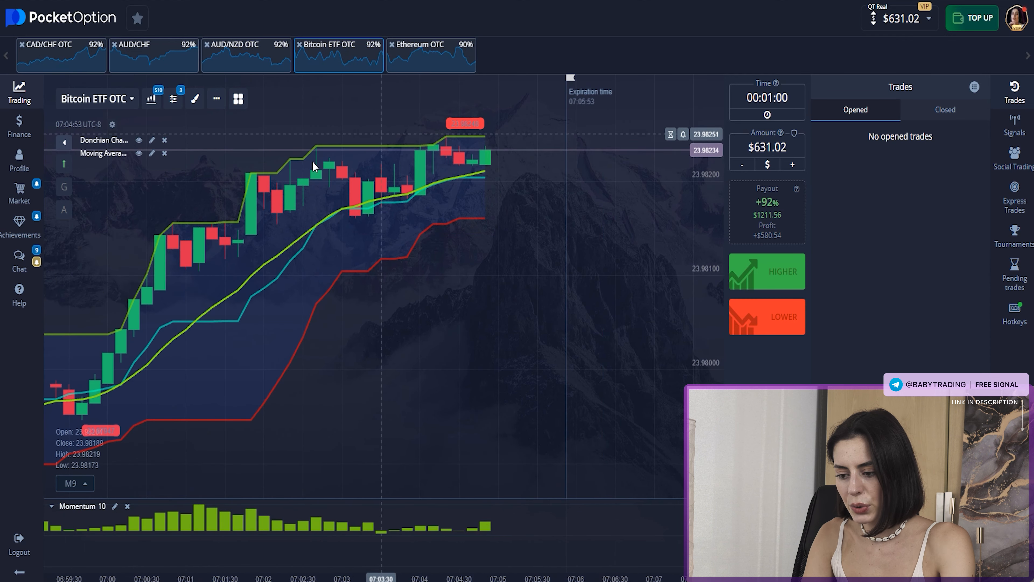
Set the Bitcoin ETF OTC trade stake to $600
click(767, 146)
text($600)
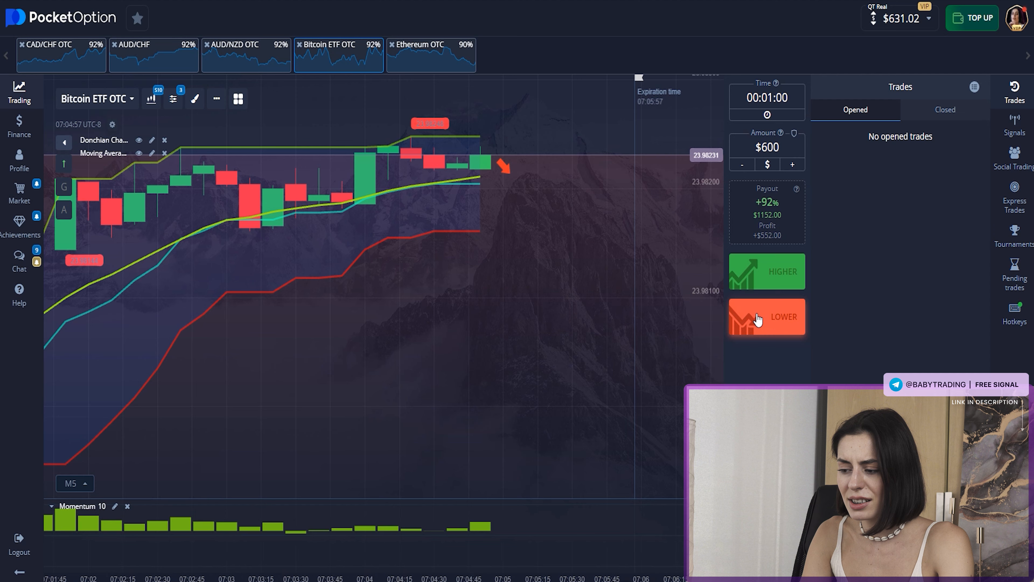
Place a $600 one-minute LOWER trade on Bitcoin ETF OTC and let it expire in profit
click(766, 316)
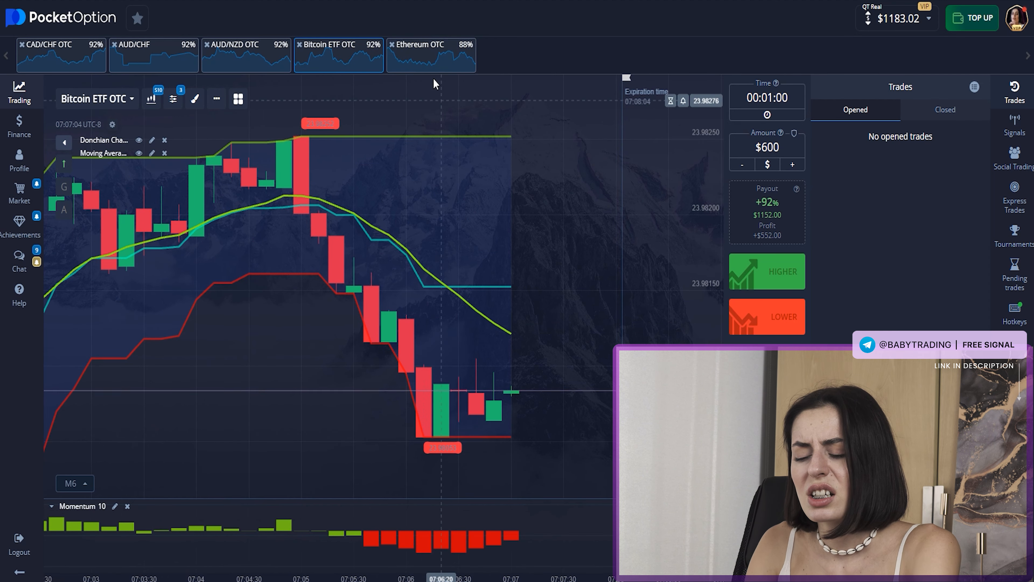
Switch to the Ethereum OTC chart with the stake at $800
click(431, 54)
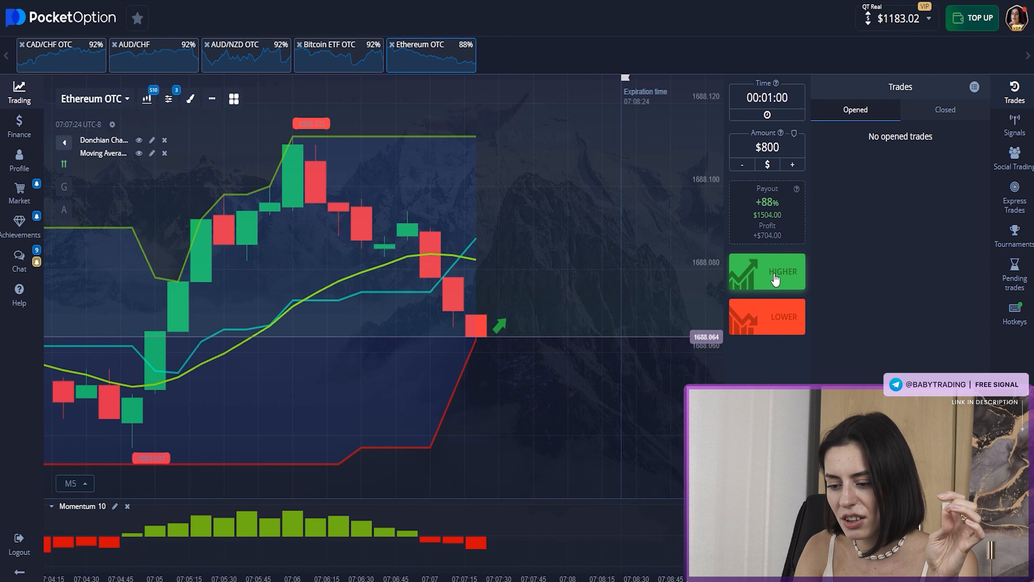
Place an $800 one-minute HIGHER trade on Ethereum OTC and let it expire in profit
click(767, 271)
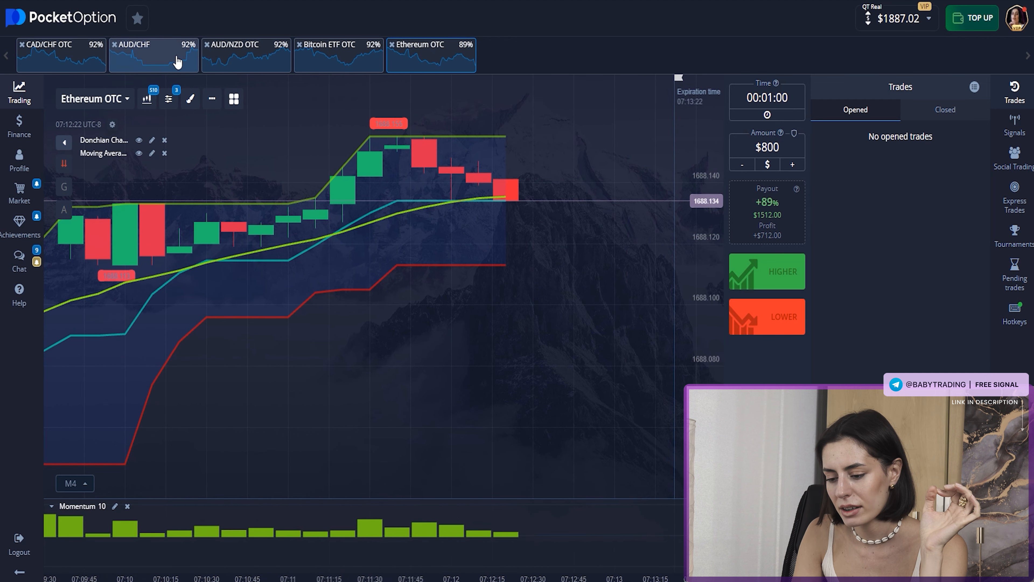
Switch to AUD/CHF and place a $1400 one-minute LOWER trade that wins
click(153, 54)
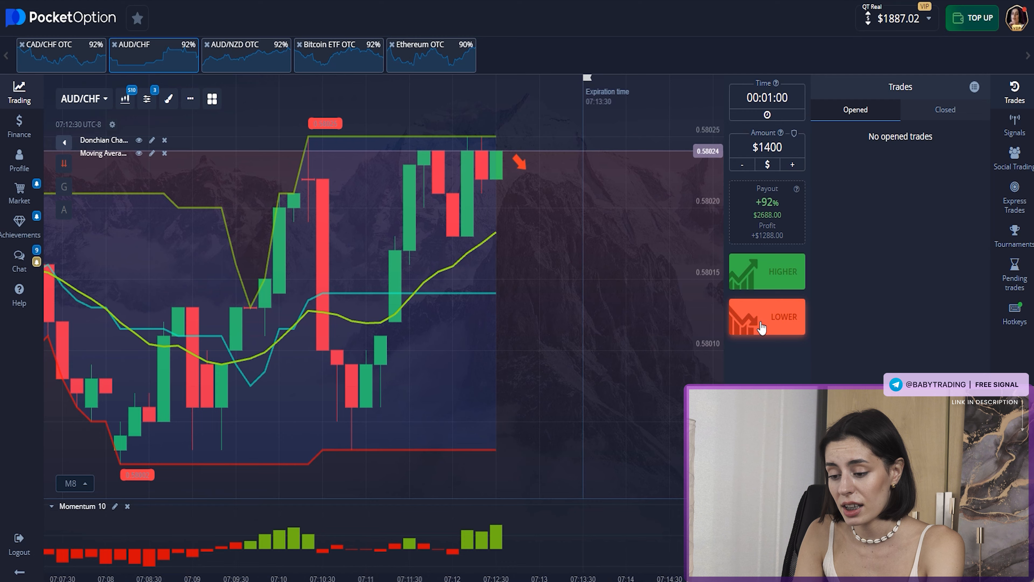
click(767, 317)
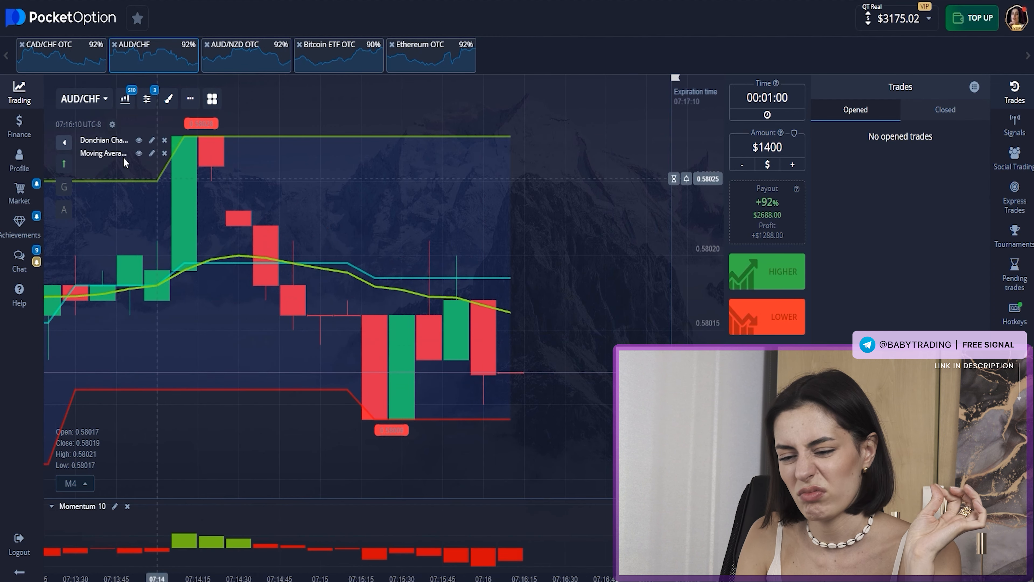
Place a $2000 LOWER trade on CAD/CHF OTC that wins, then bring up the Finance menu
click(60, 55)
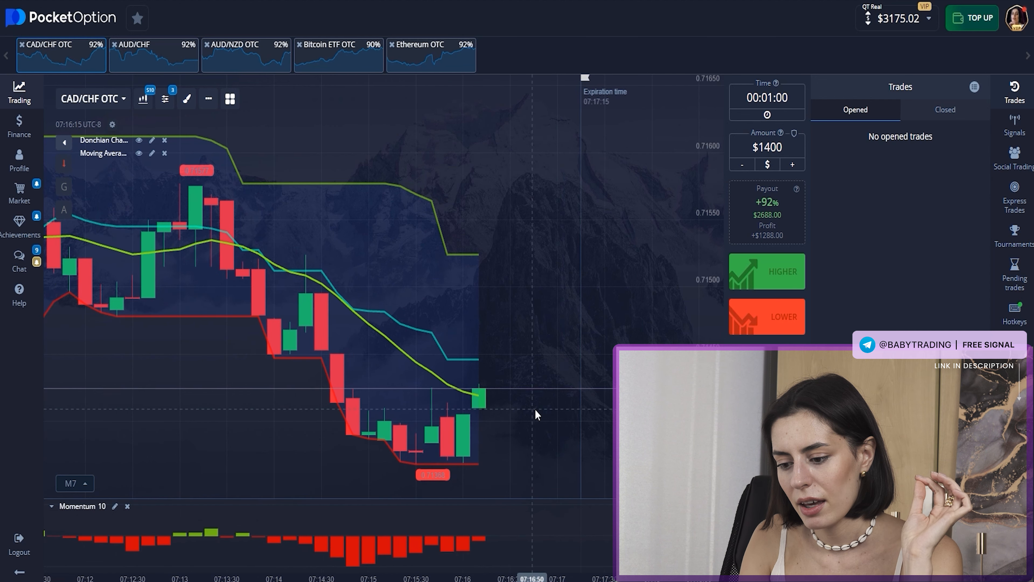
click(792, 164)
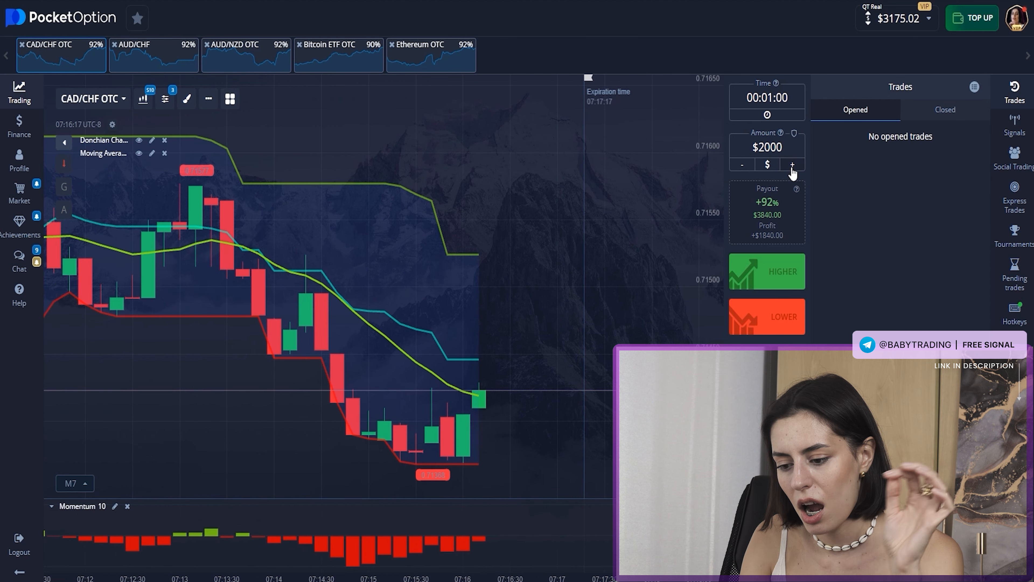
click(766, 316)
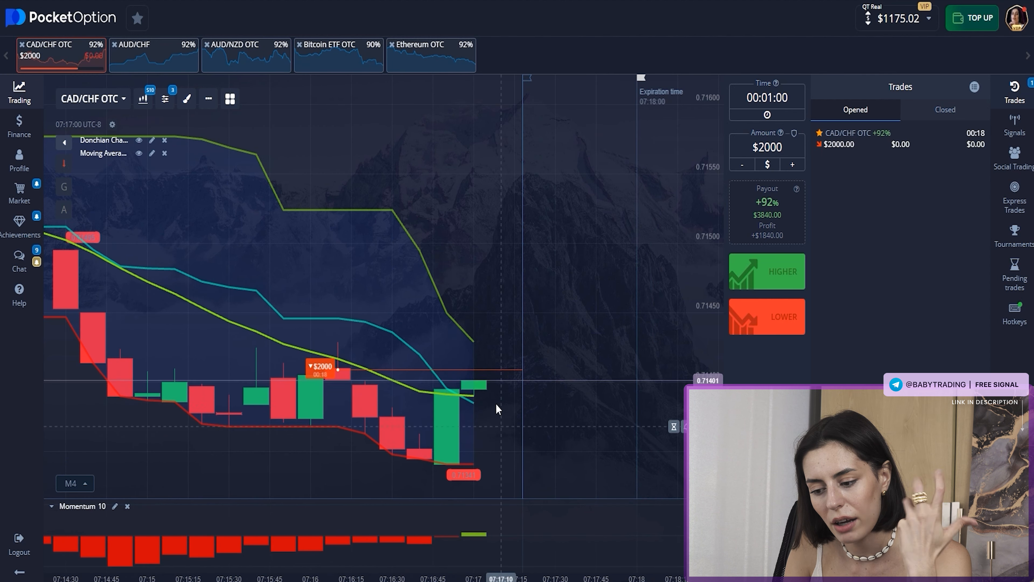
mouse_move(462, 423)
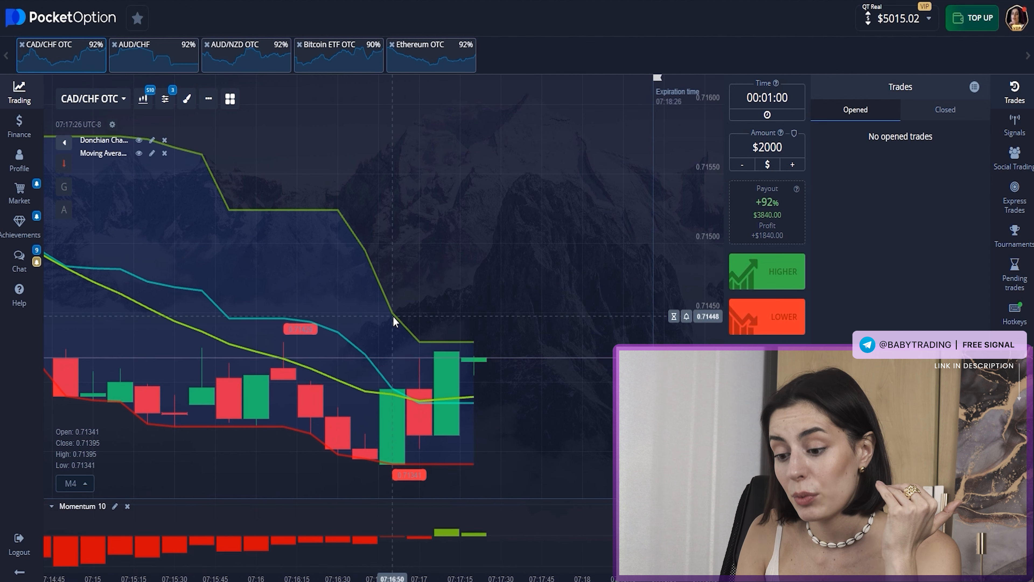
click(19, 126)
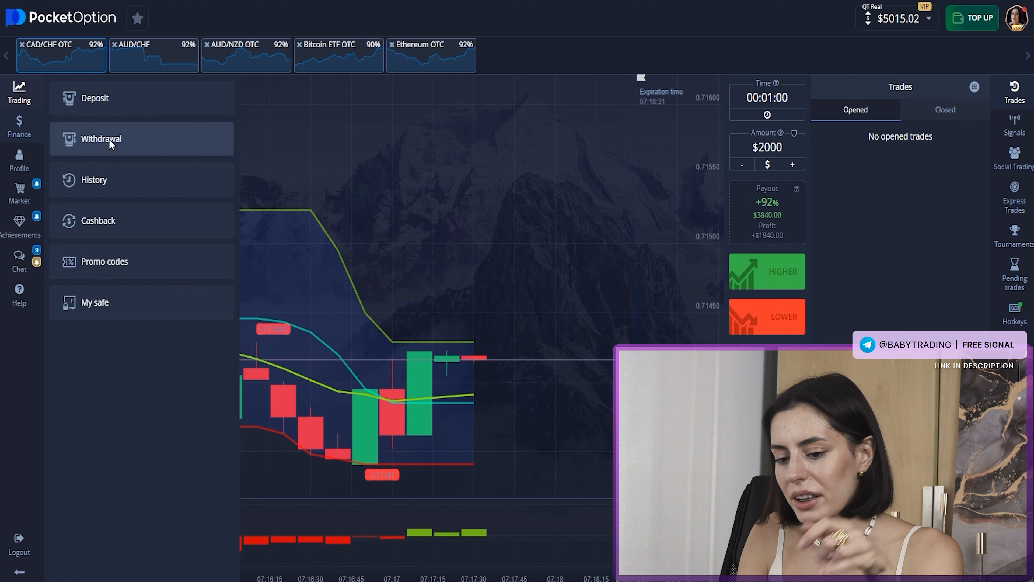
Request a 5000 USDT TRC-20 withdrawal and confirm it, leaving a $15.02 balance
click(100, 138)
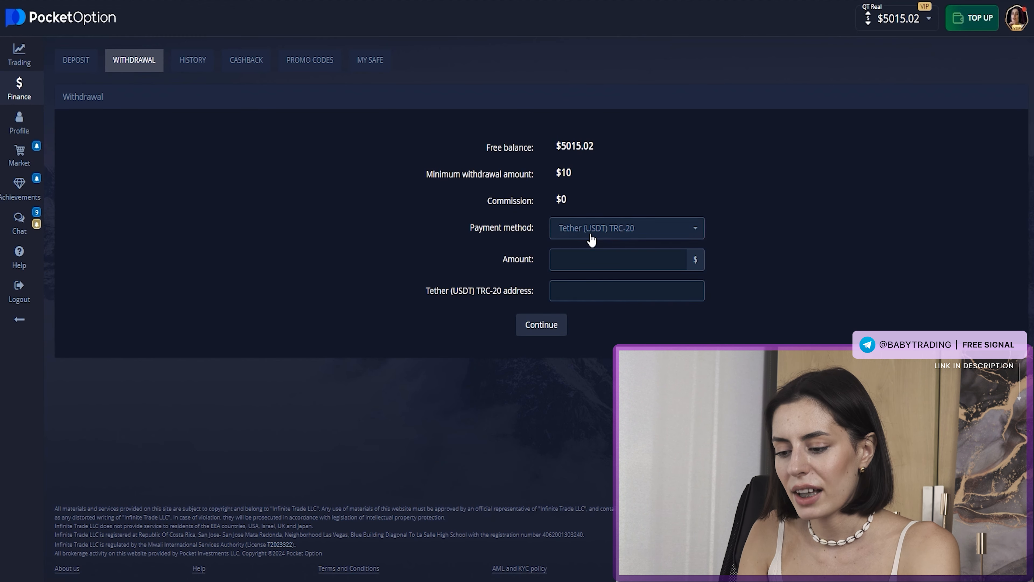
click(620, 259)
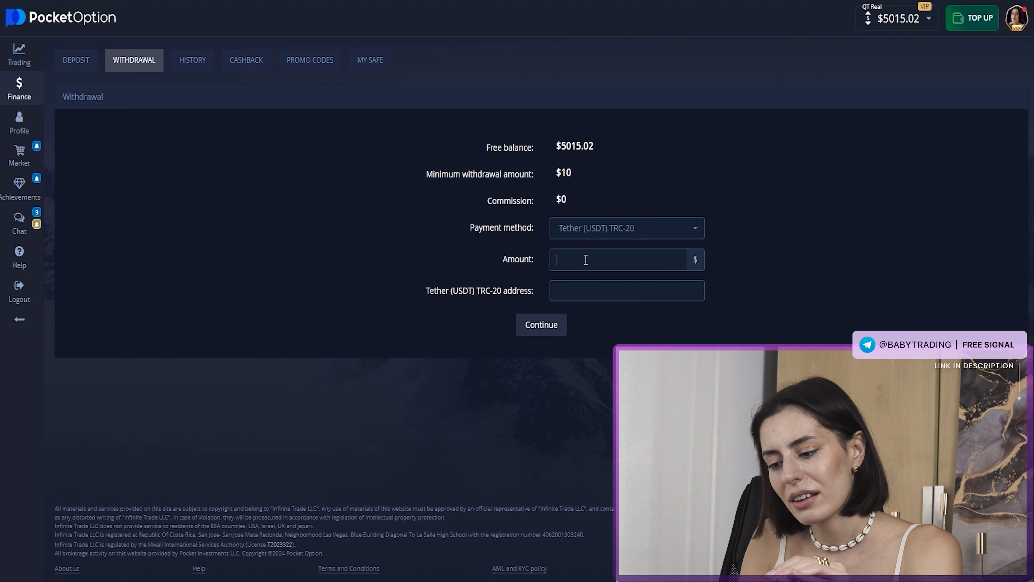
text(5000)
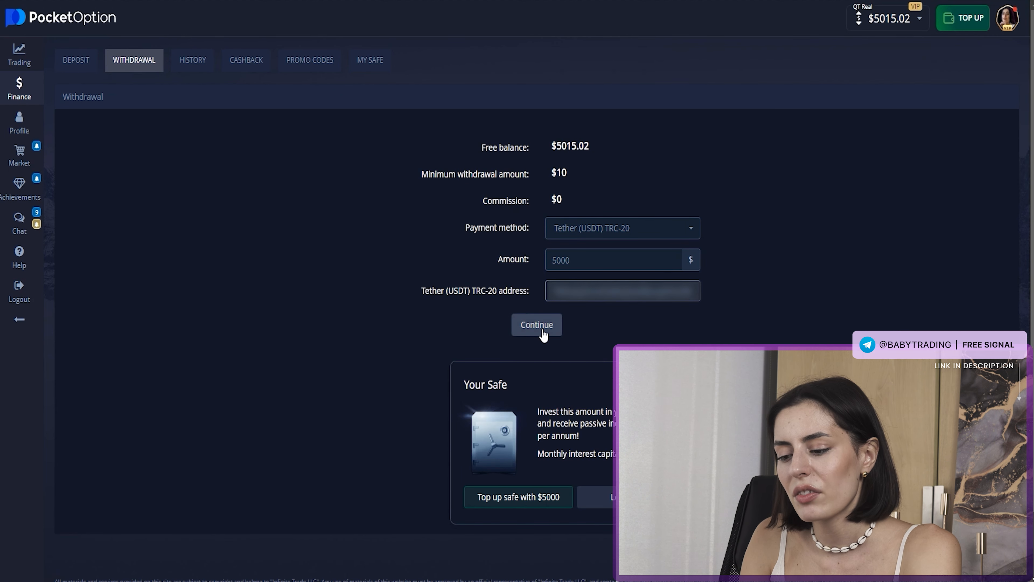
click(537, 325)
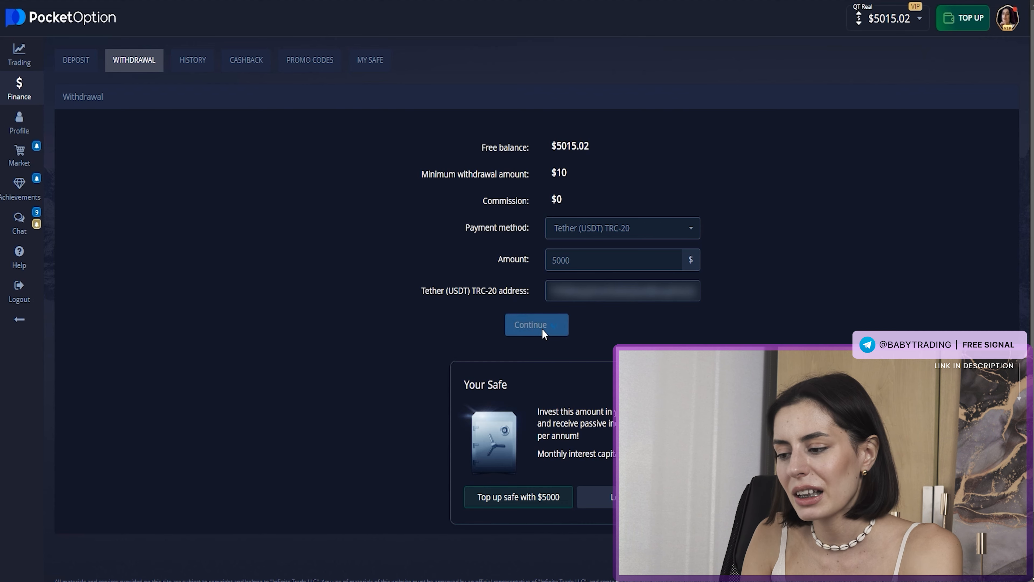
click(535, 324)
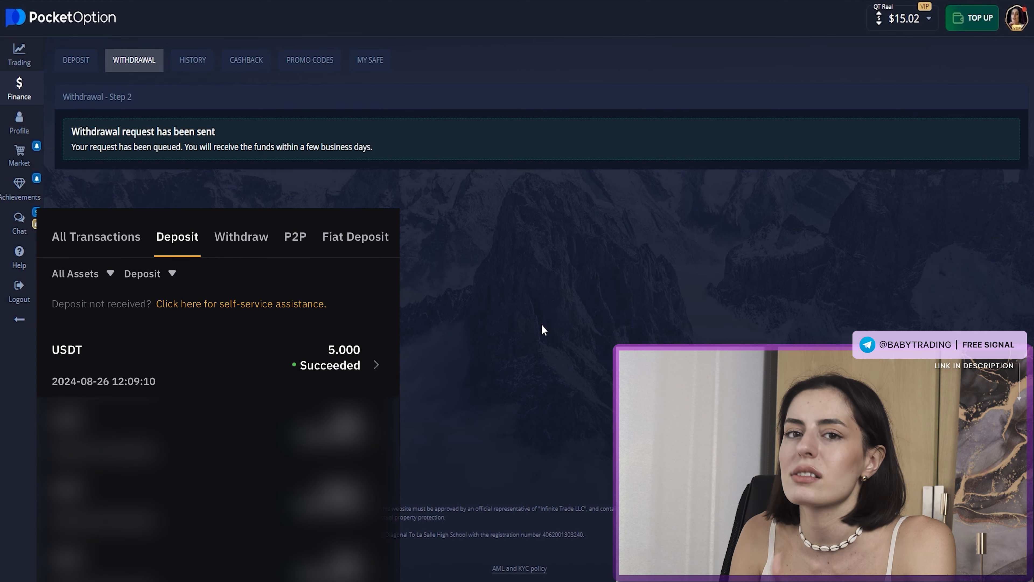